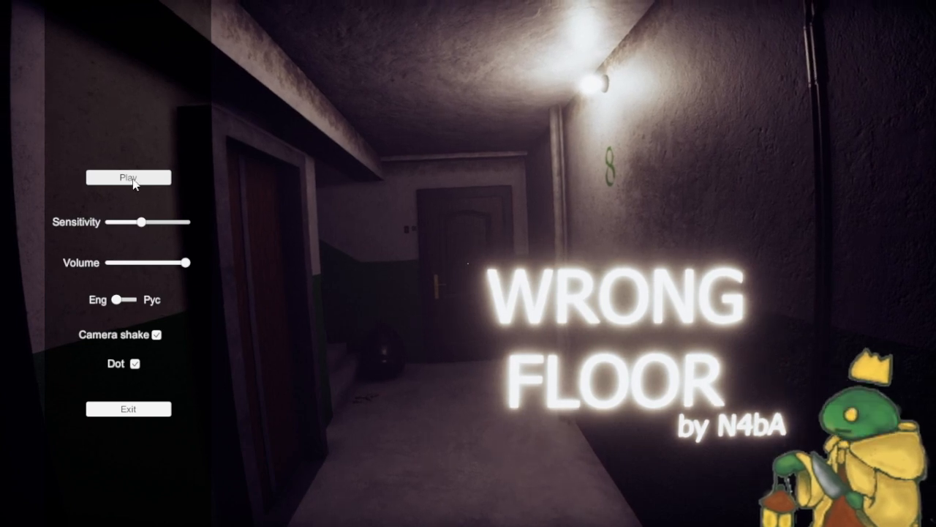
click(129, 177)
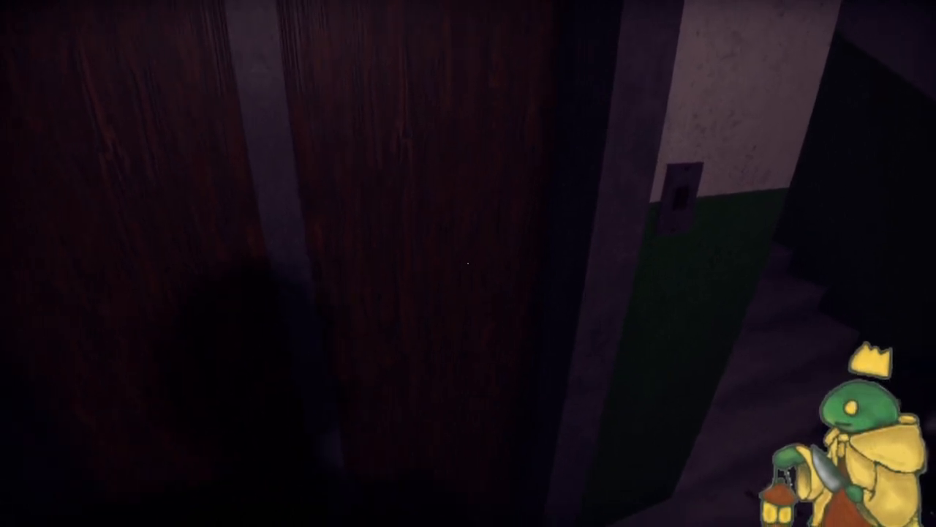
mouse_move(468, 263)
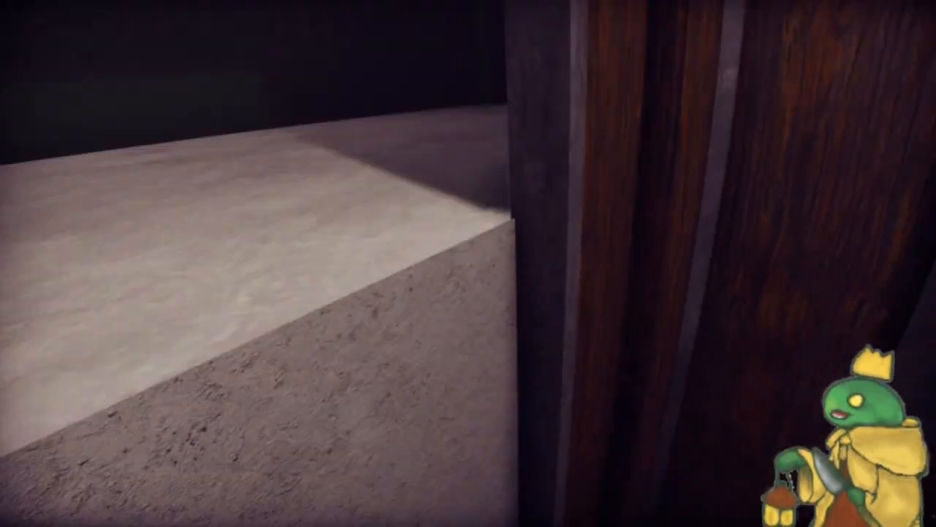
mouse_move(468, 263)
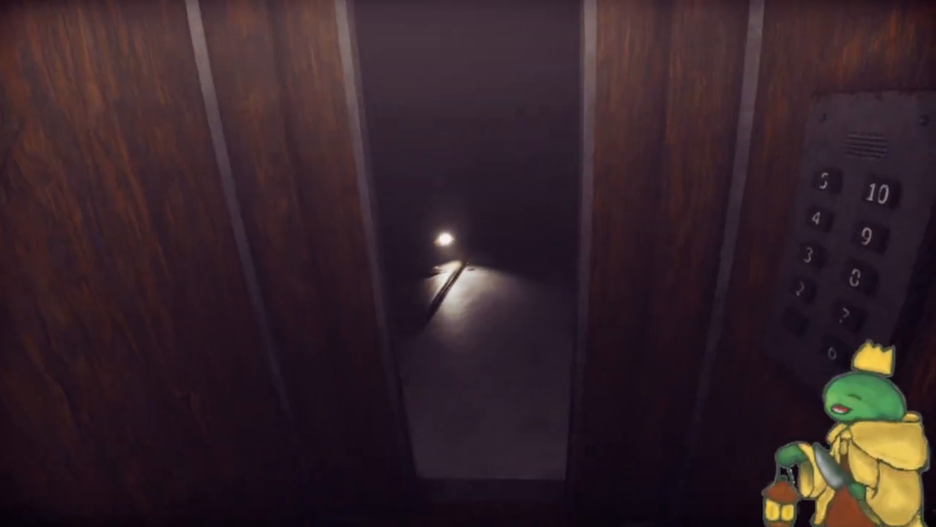
key(w)
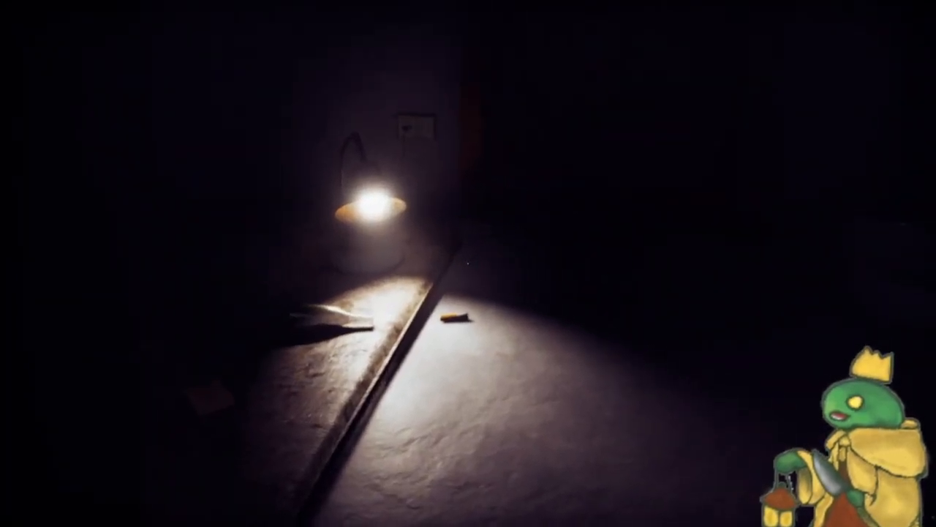
mouse_move(468, 263)
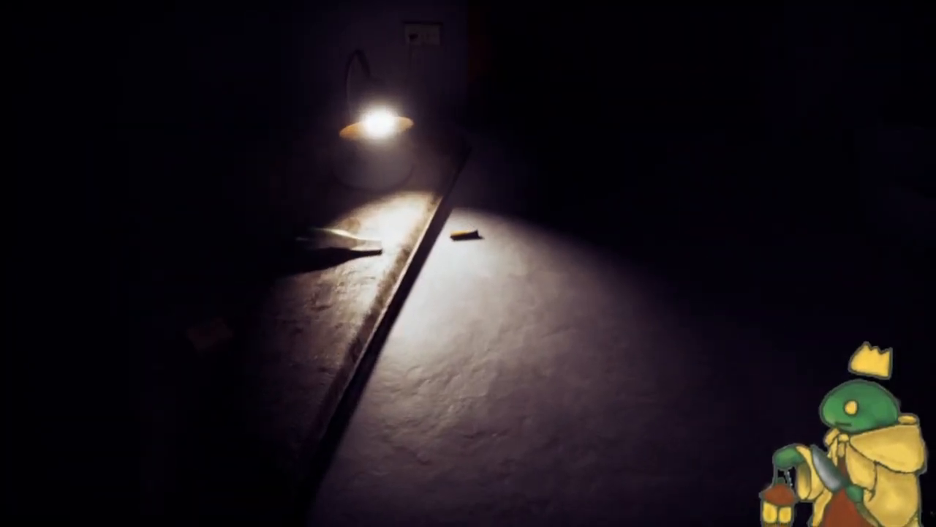
mouse_move(468, 263)
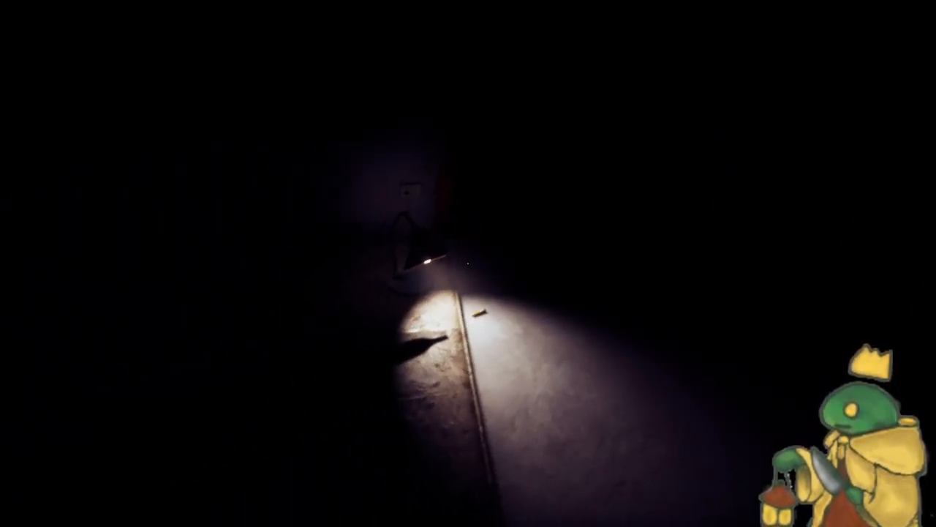
mouse_move(469, 264)
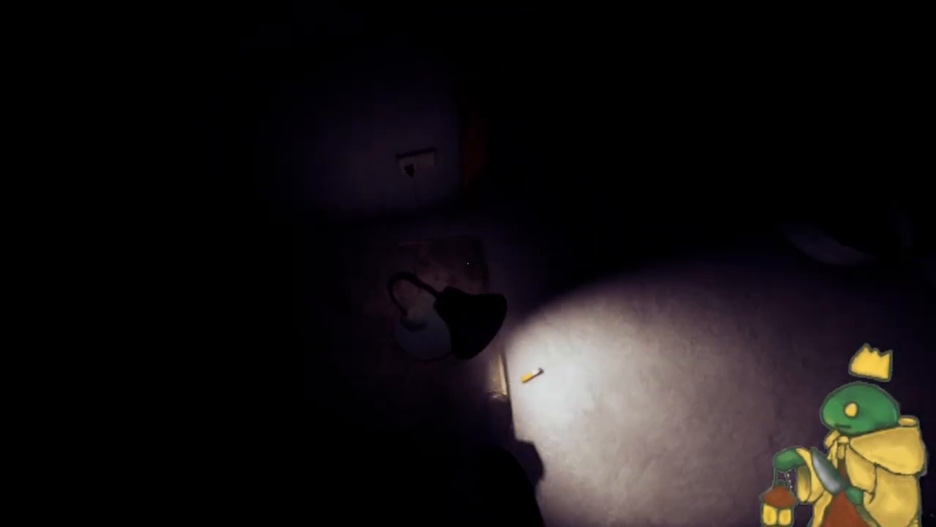
mouse_move(468, 264)
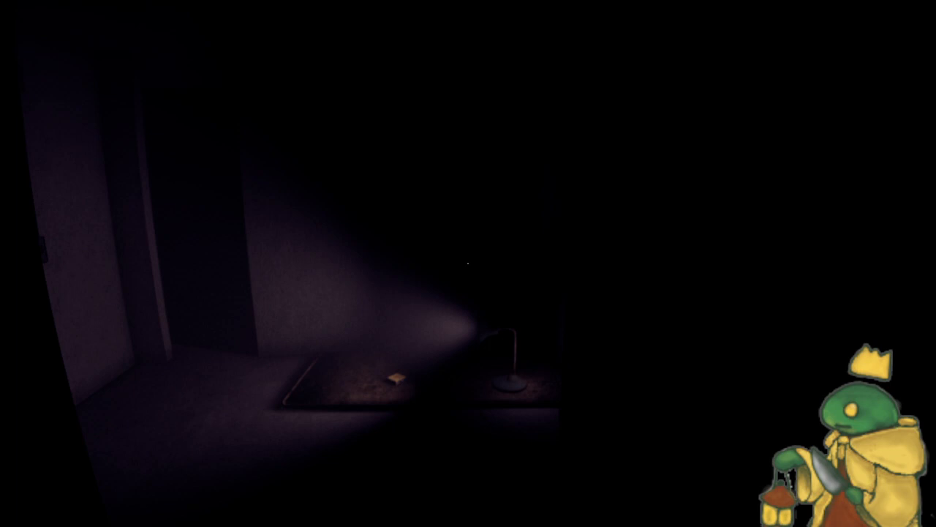
mouse_move(468, 264)
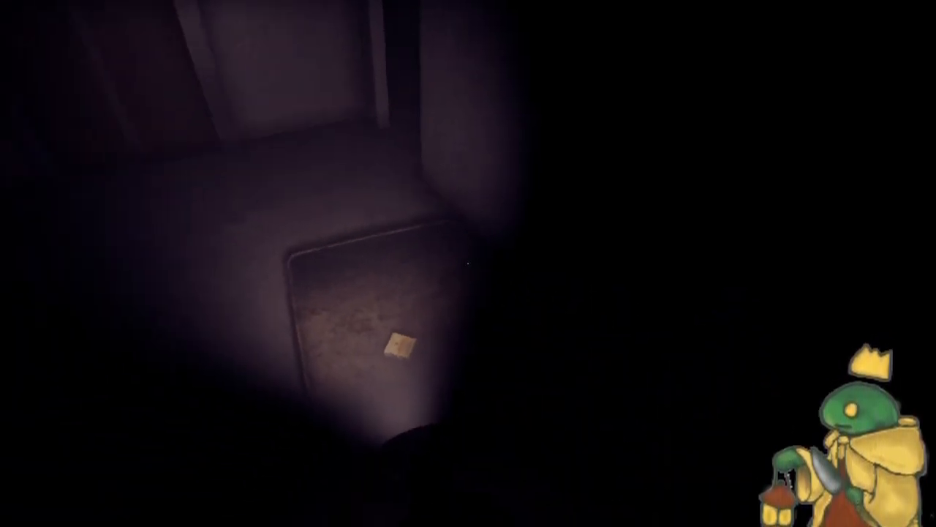
mouse_move(468, 263)
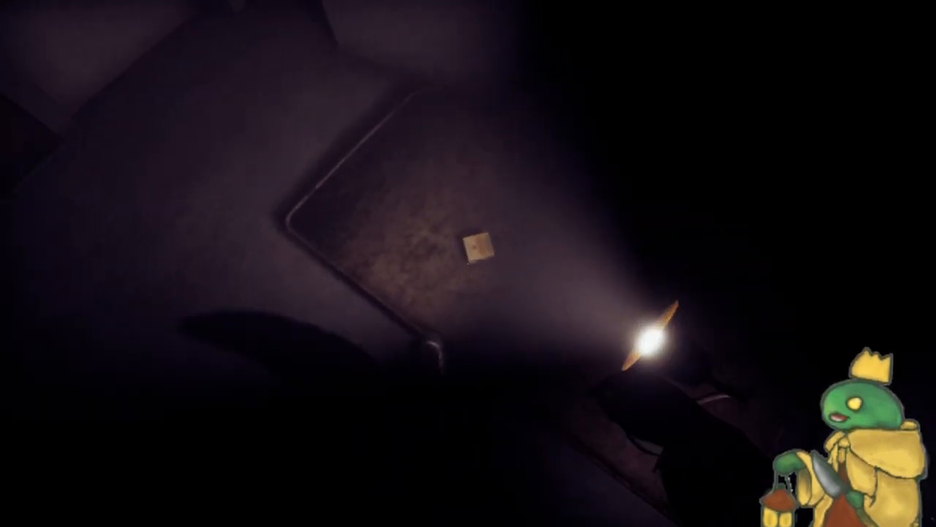
mouse_move(468, 263)
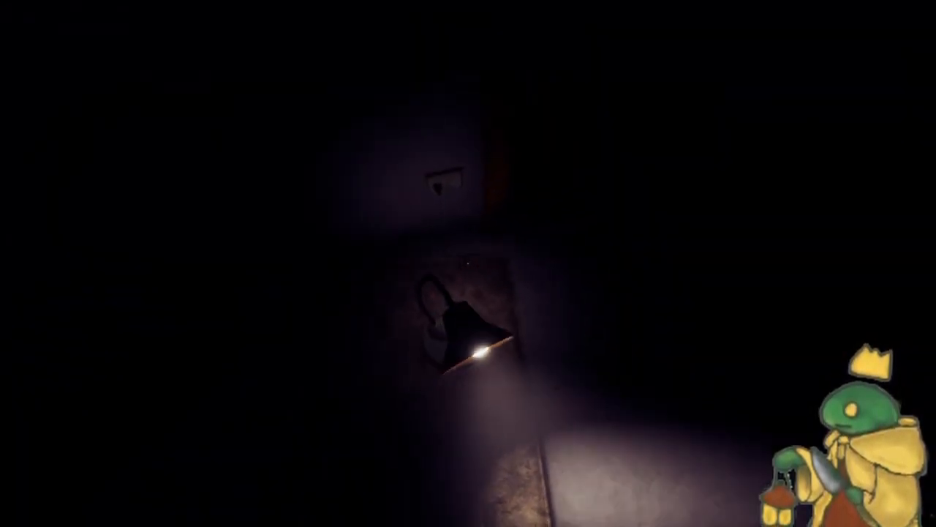
mouse_move(468, 264)
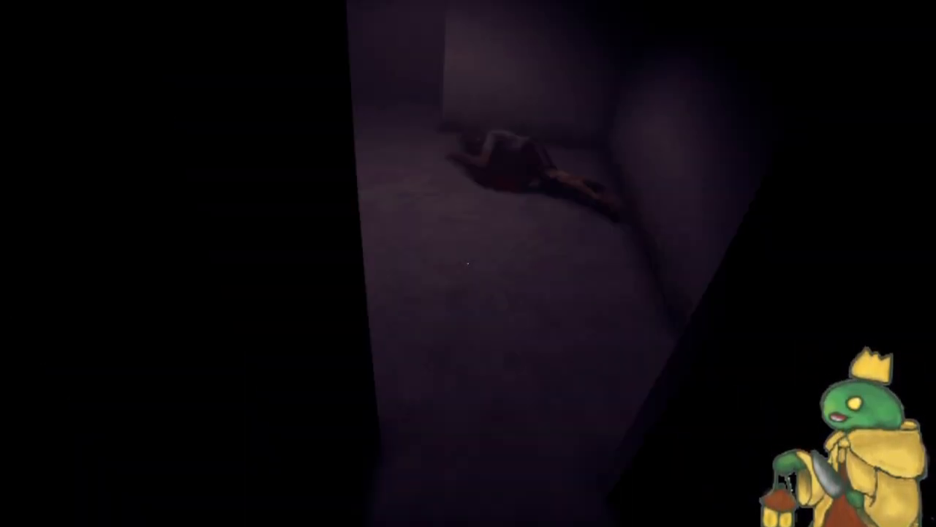
mouse_move(468, 263)
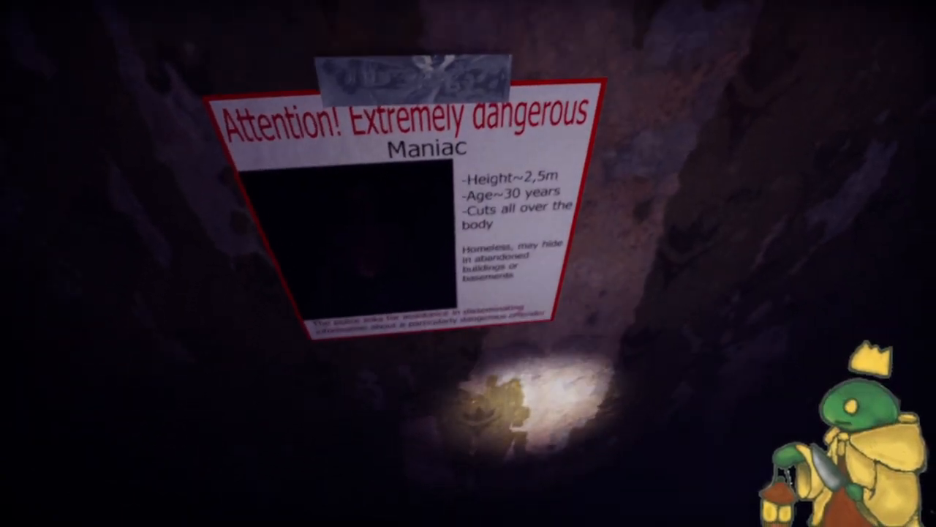
mouse_move(469, 263)
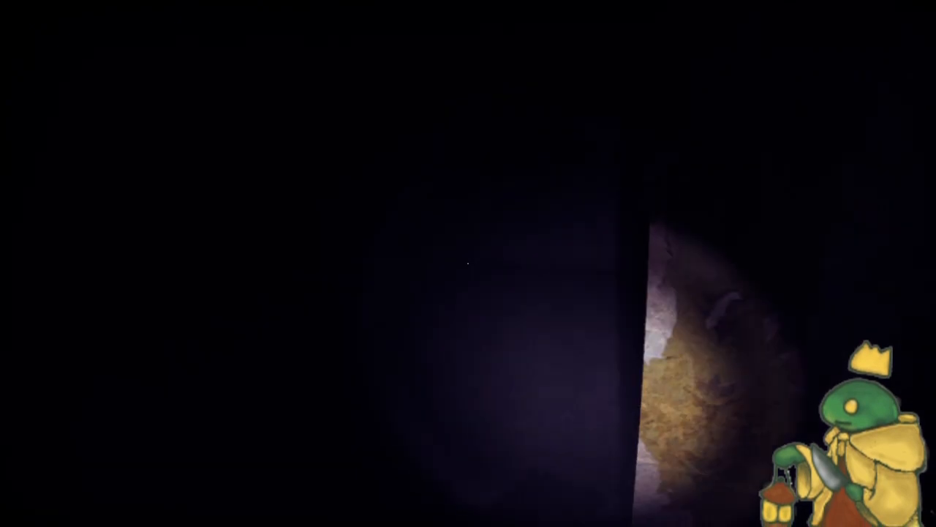
mouse_move(468, 263)
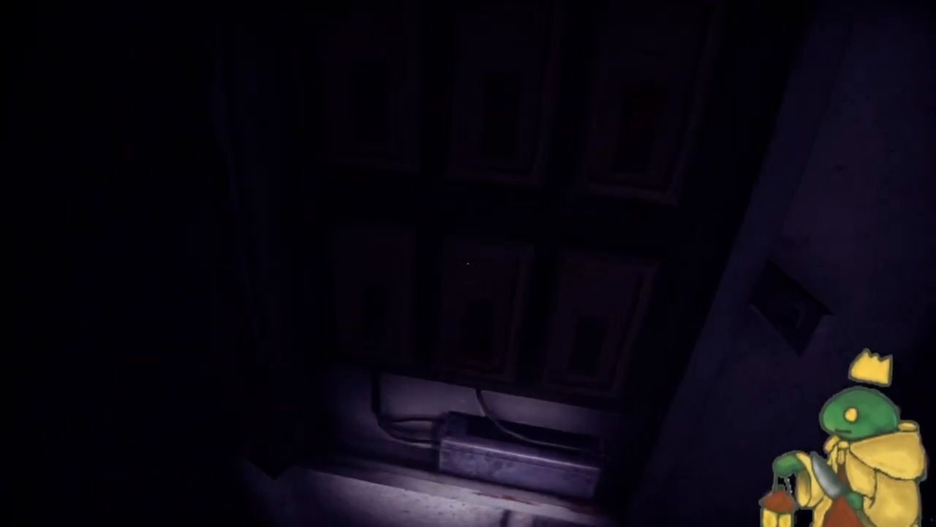
mouse_move(468, 263)
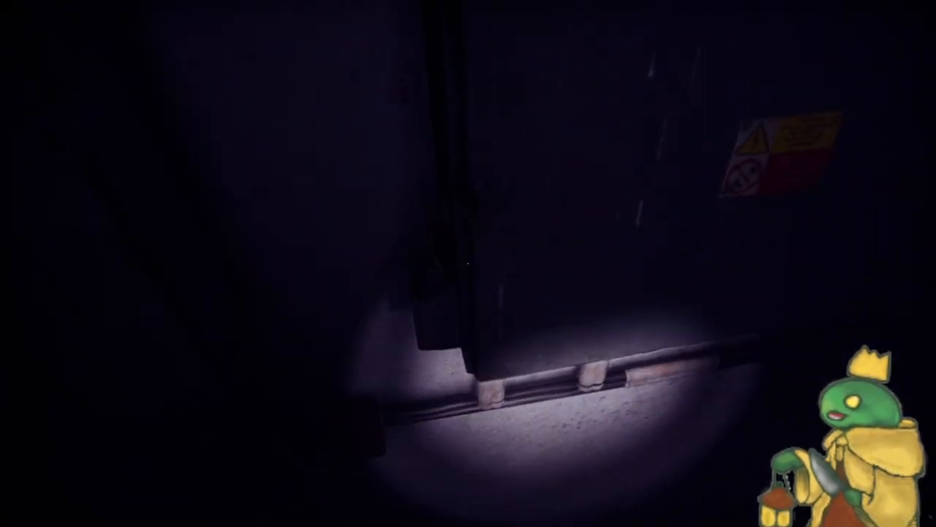